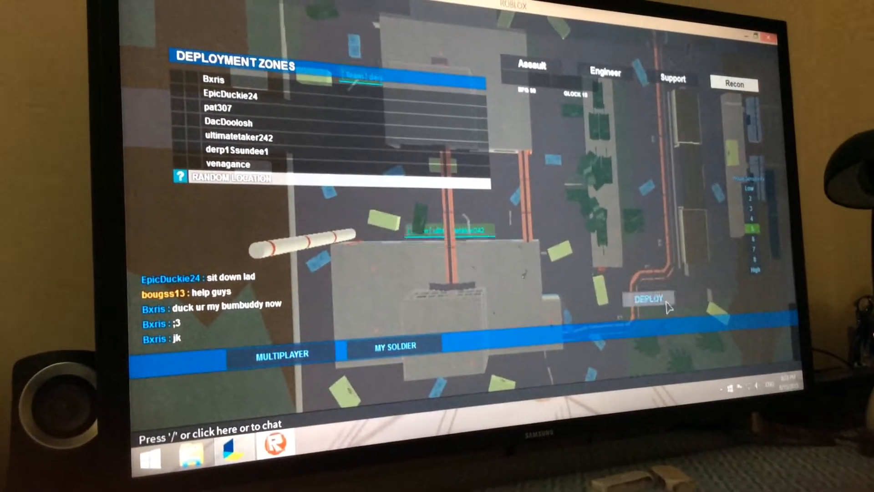
Deploy the soldier and play the team deathmatch round through to the next map's Deployment Zones menu.
click(648, 298)
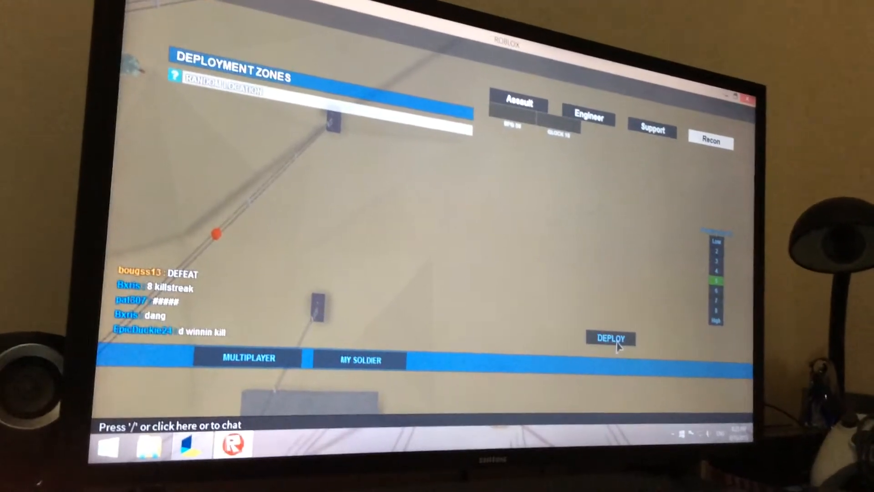
Deploy the soldier onto the new map, then respawn into the Team Deathmatch round.
click(611, 338)
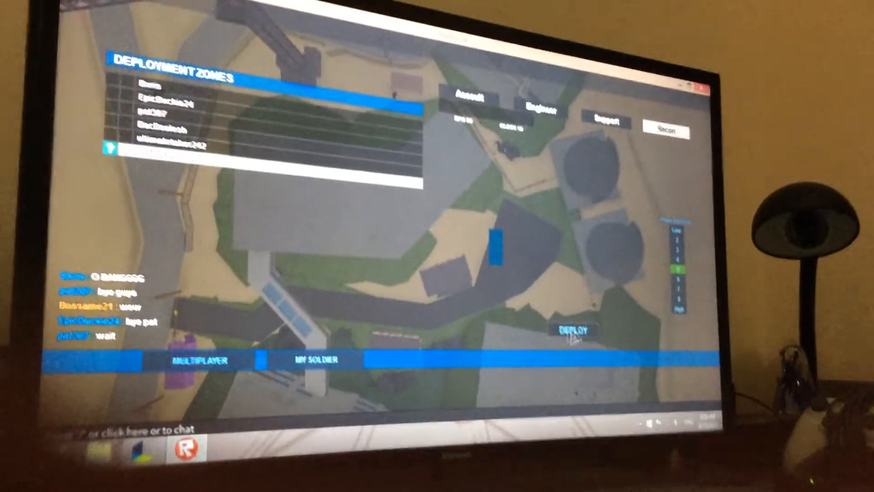
click(569, 330)
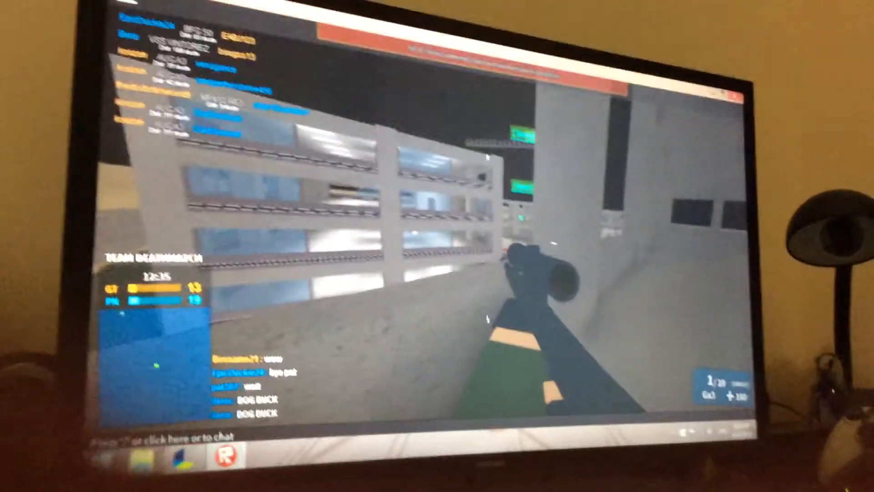